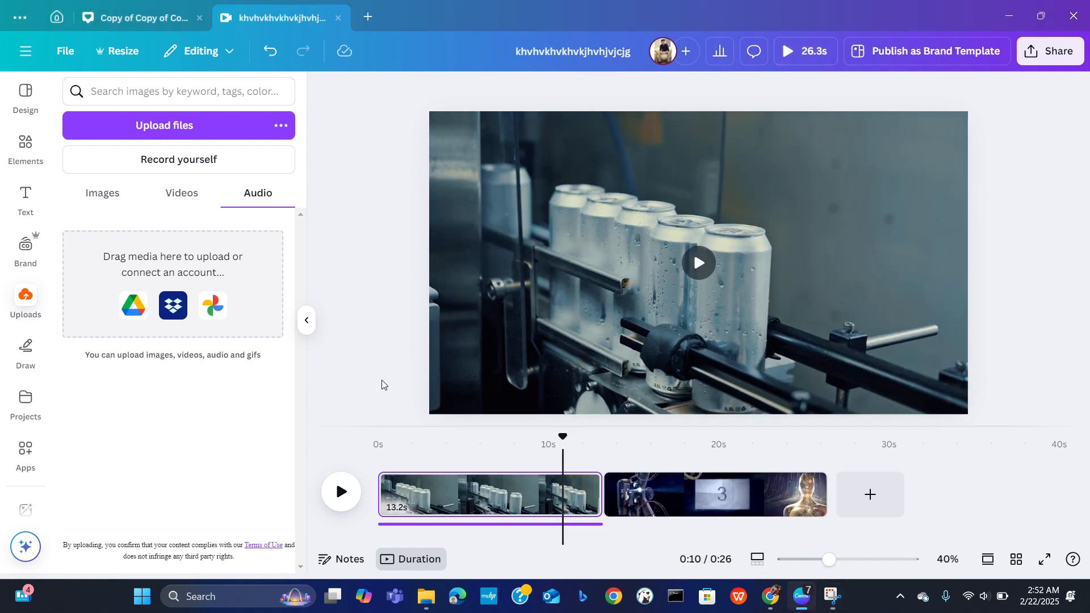
pyautogui.moveTo(413, 525)
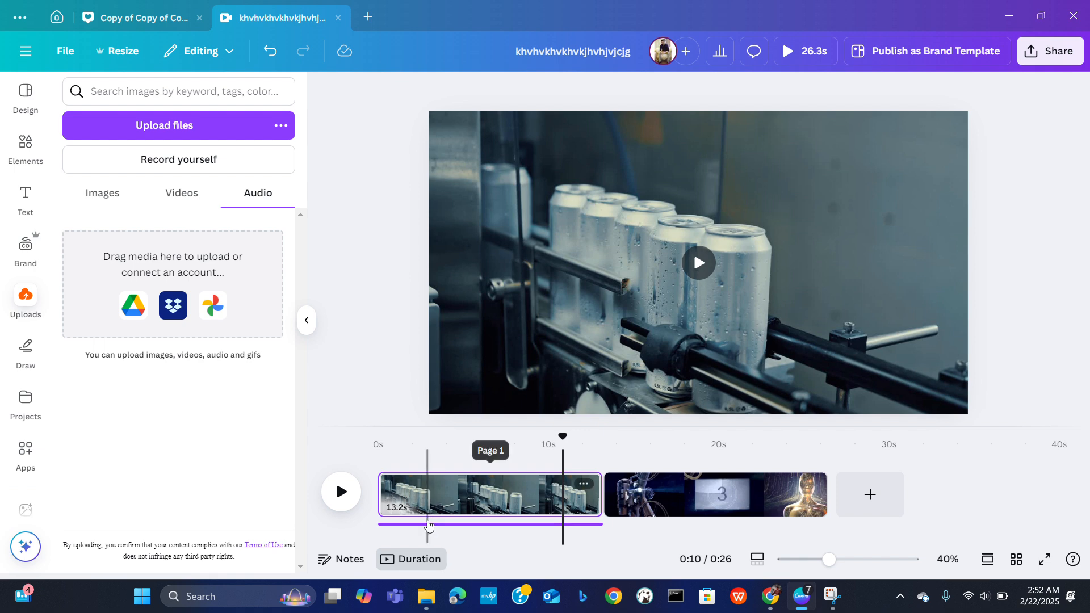
pyautogui.click(489, 494)
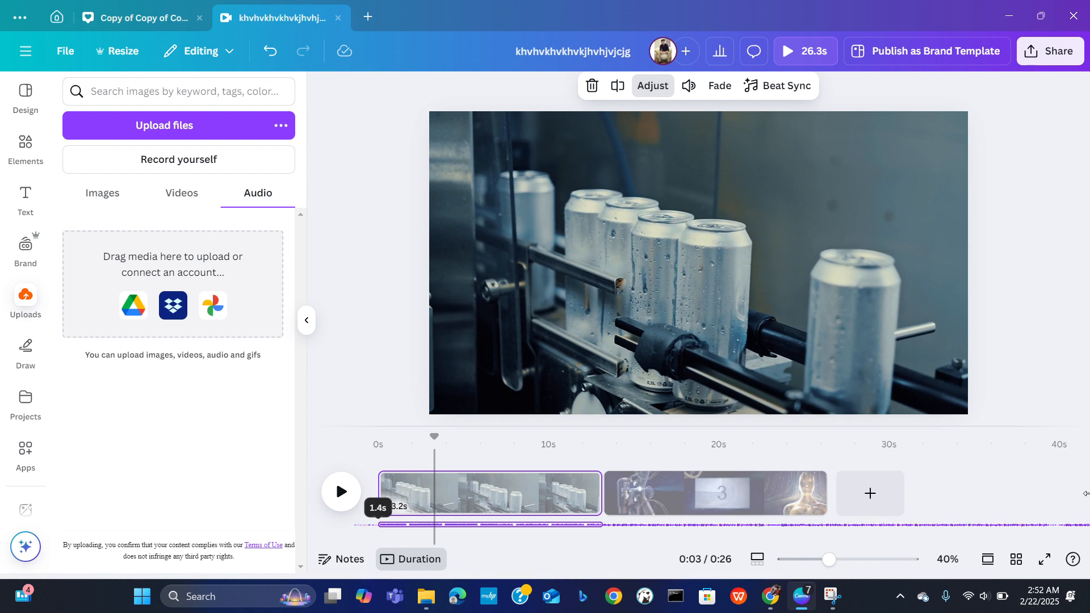
pyautogui.moveTo(782, 492)
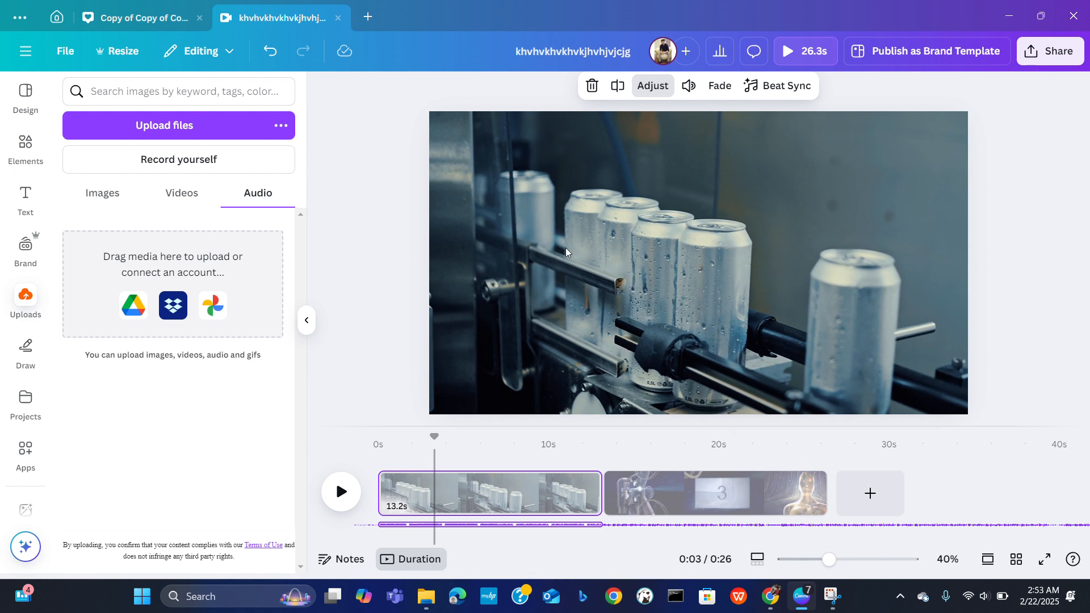
pyautogui.moveTo(524, 109)
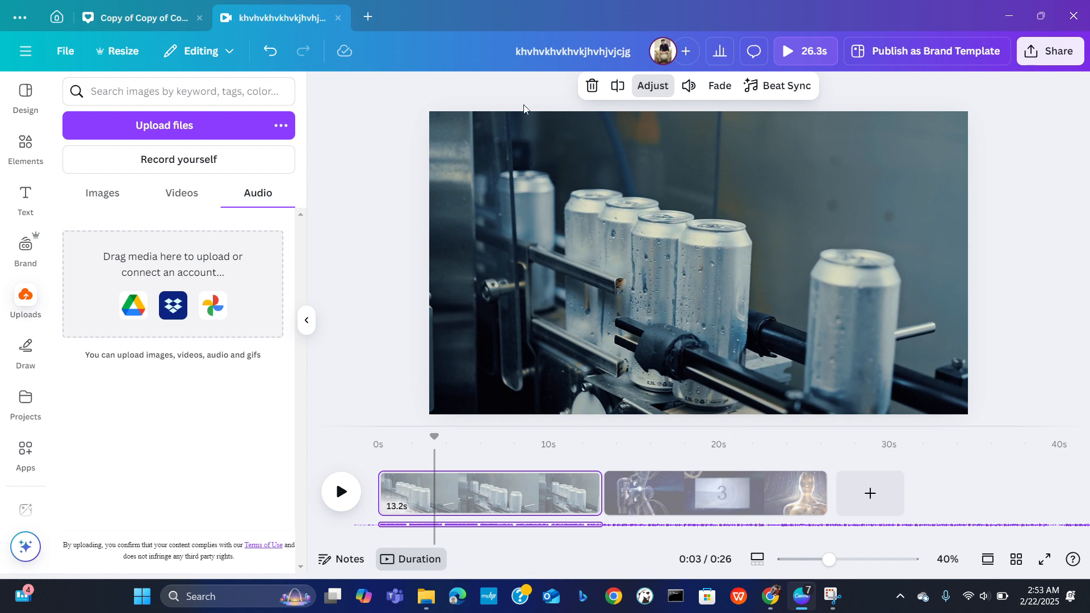